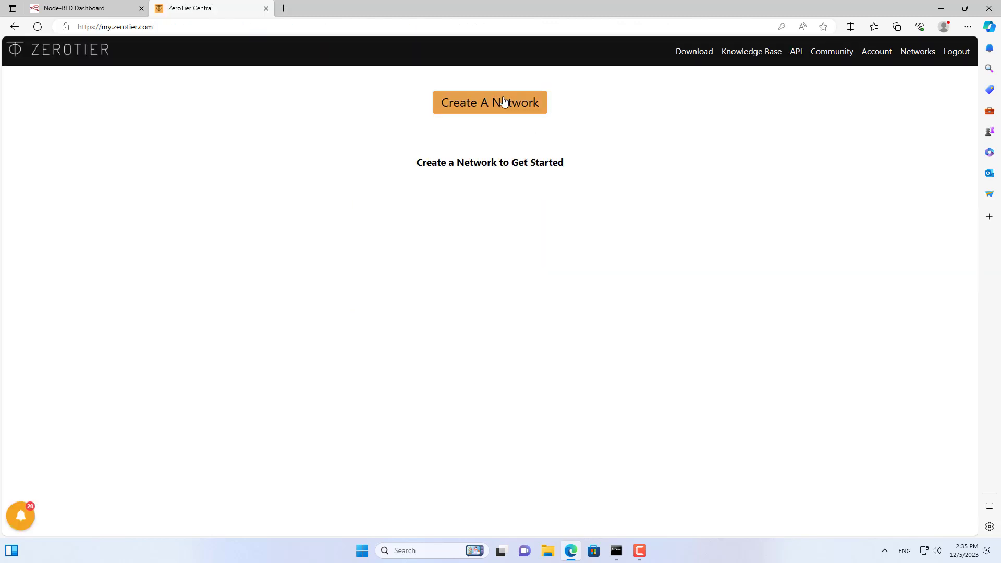
Step: Create a private network with a 172.30.0.0/16 route and name it 'ping monitoring'
click(490, 102)
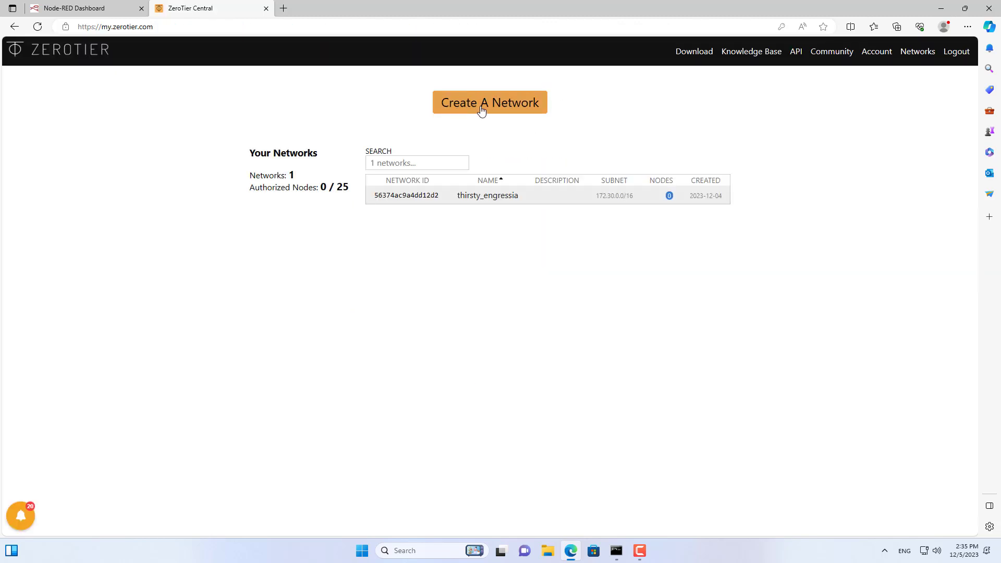
mouse_move(424, 199)
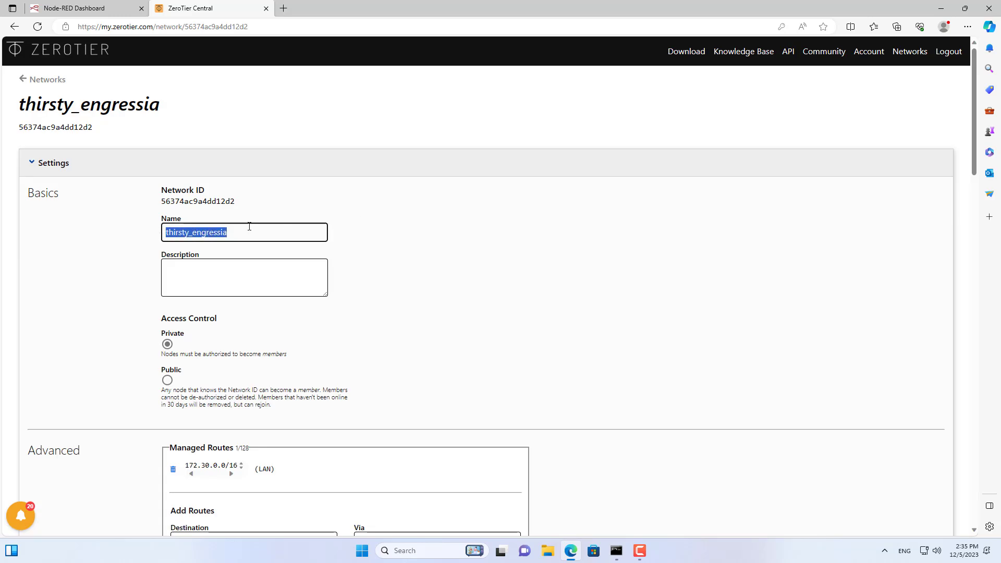
text(ping monitoring)
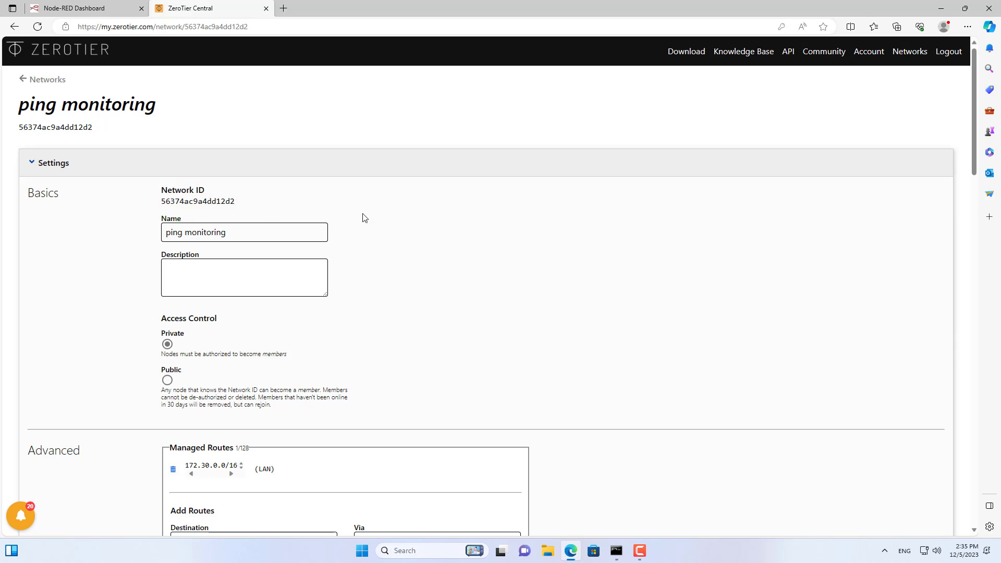
click(687, 51)
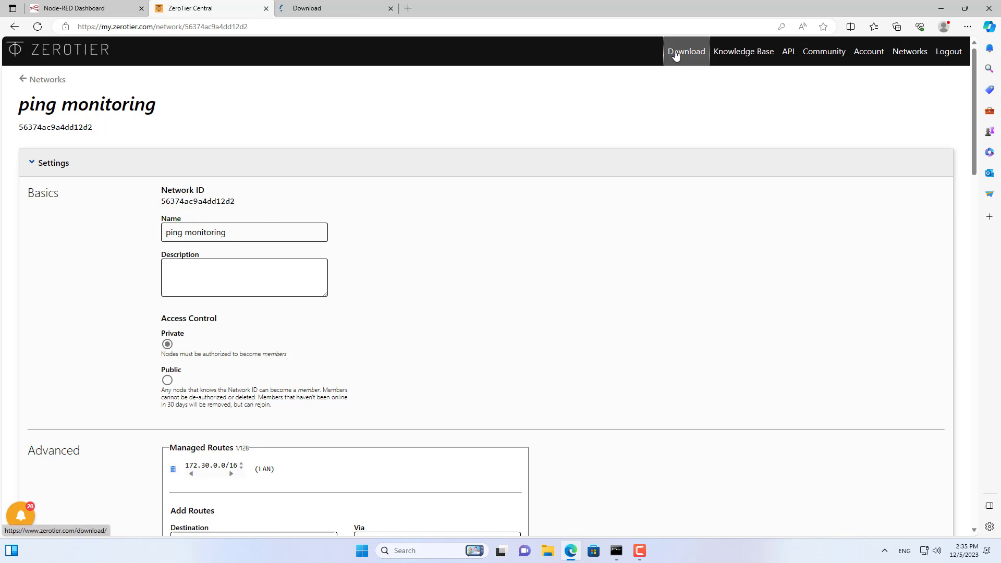
Step: Download and install the Windows version of ZeroTier One
click(319, 9)
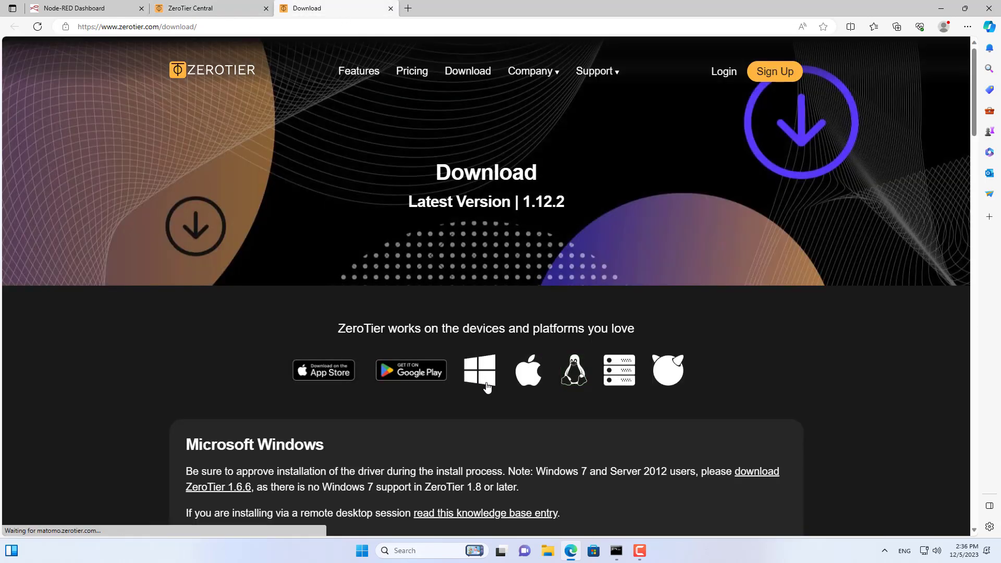
click(751, 71)
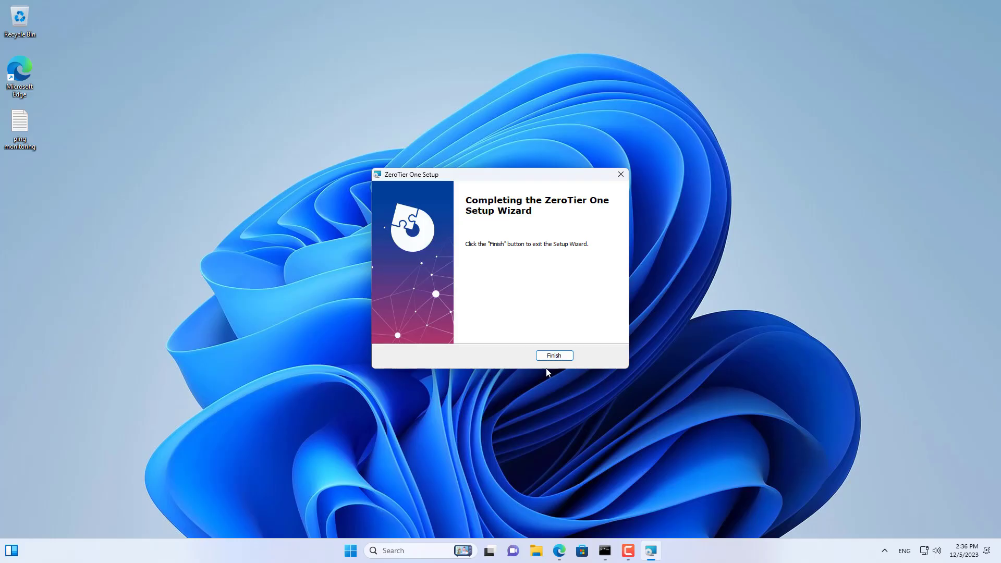
click(555, 356)
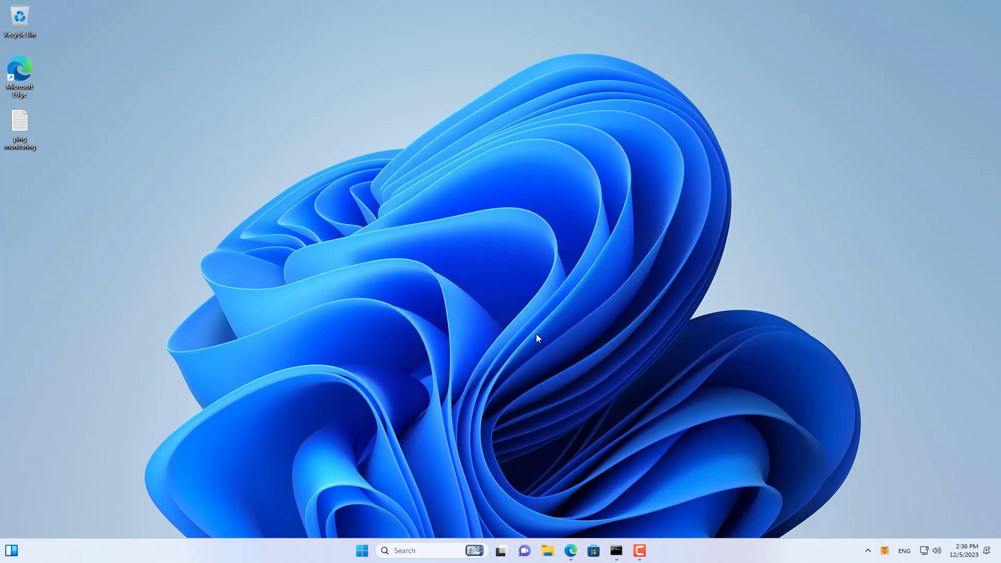
Step: Join the PC to network 56374ac9a4dd12d2 from the ZeroTier tray menu
click(885, 551)
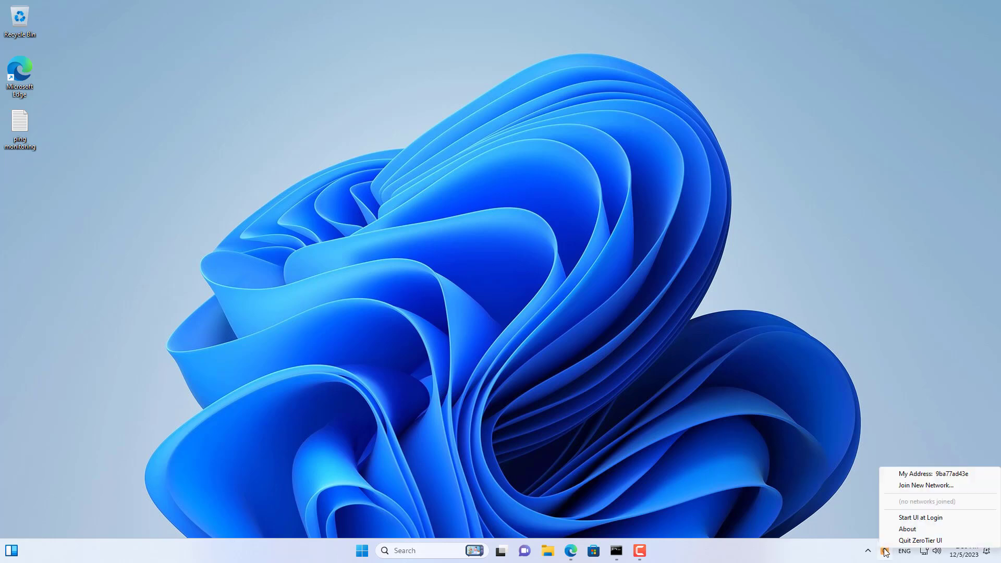
mouse_move(928, 491)
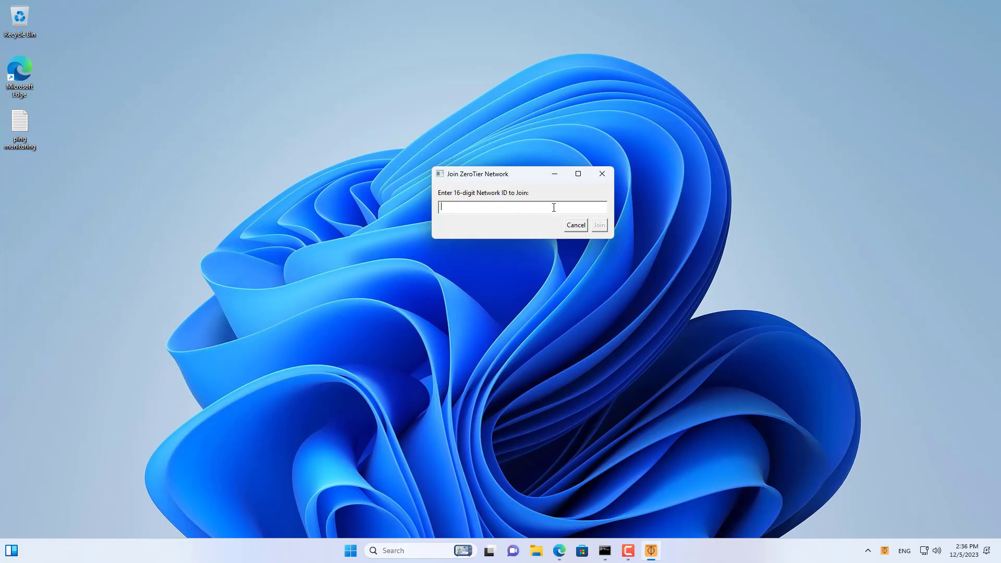
click(576, 225)
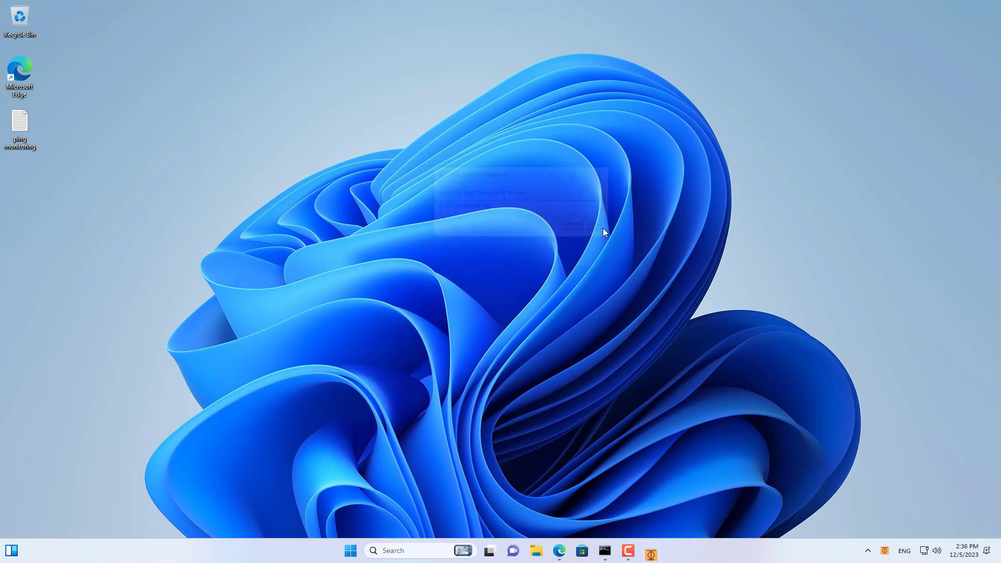
click(570, 550)
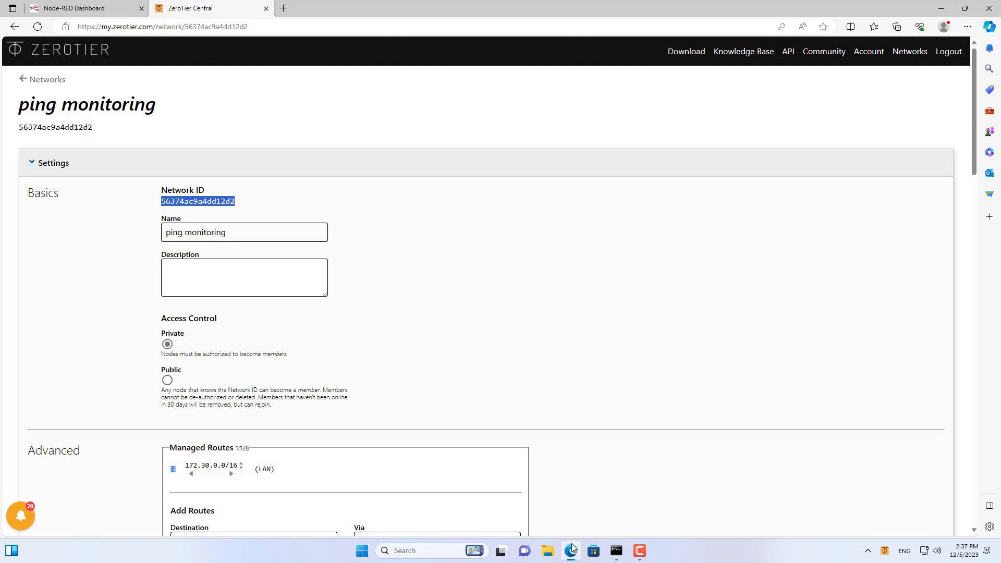
Step: Authorize member 9ba77ad43e as 'node-red' and launch ZeroTier One on the phone
scroll(down, 3)
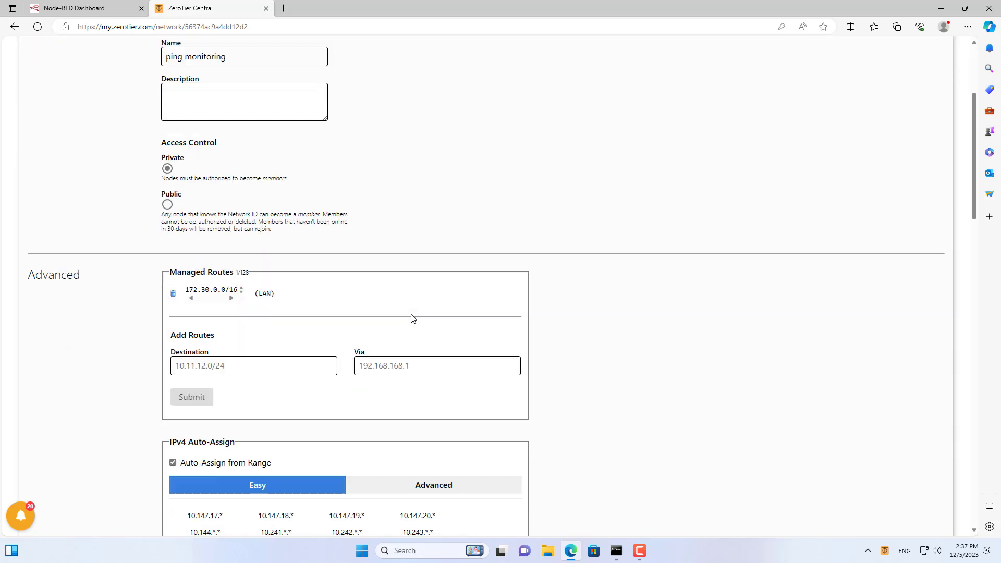
scroll(down, 3)
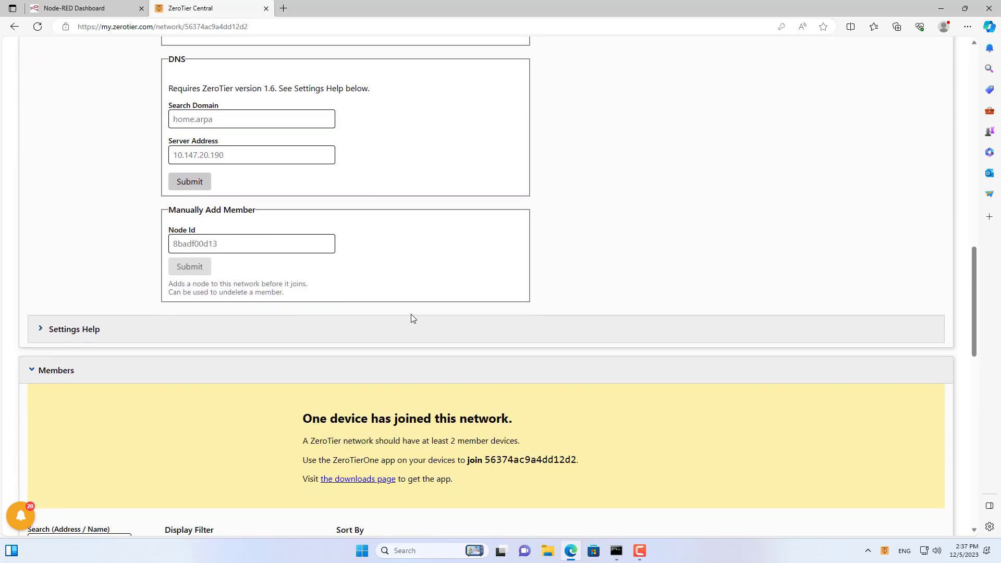
scroll(down, 3)
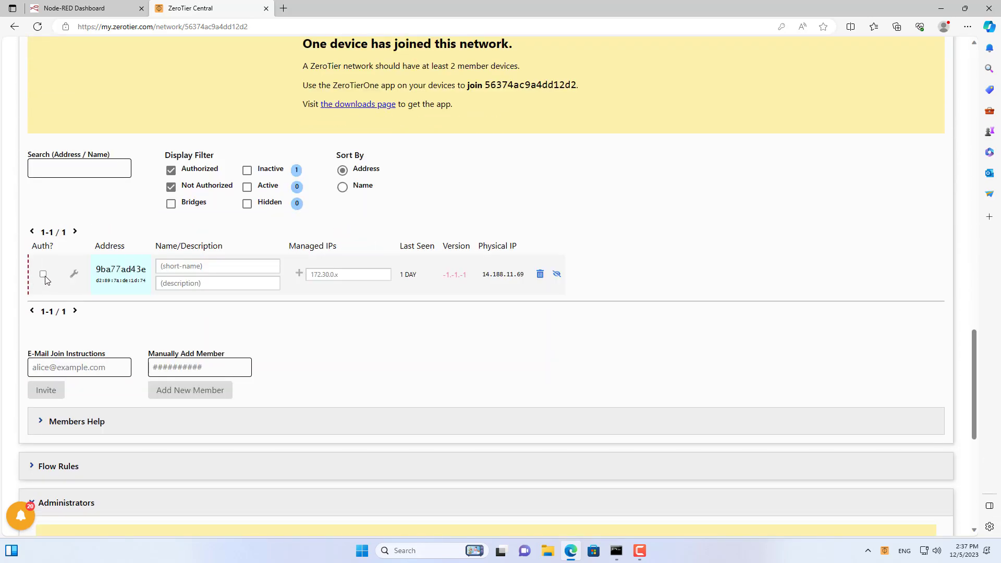
click(43, 275)
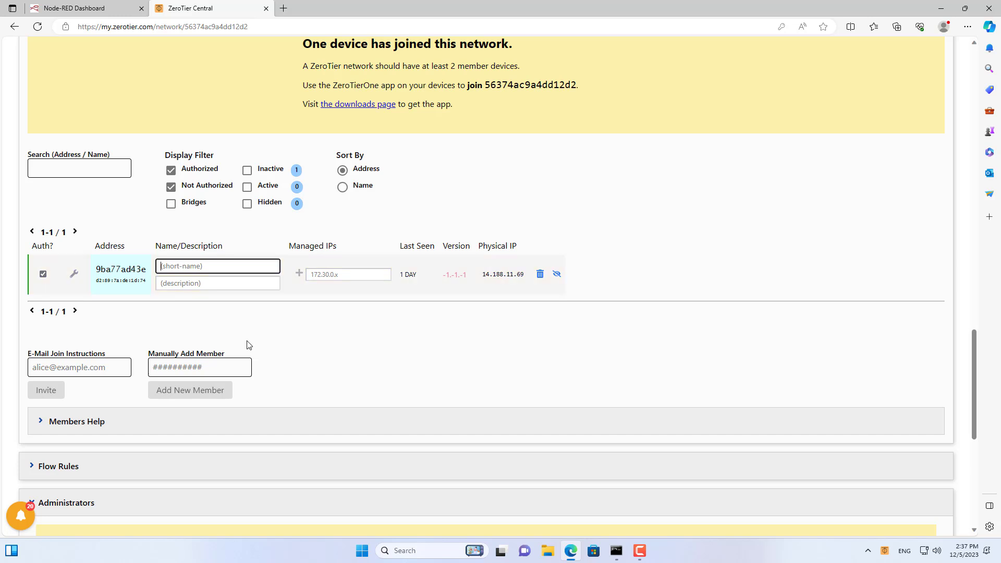
text(node-red)
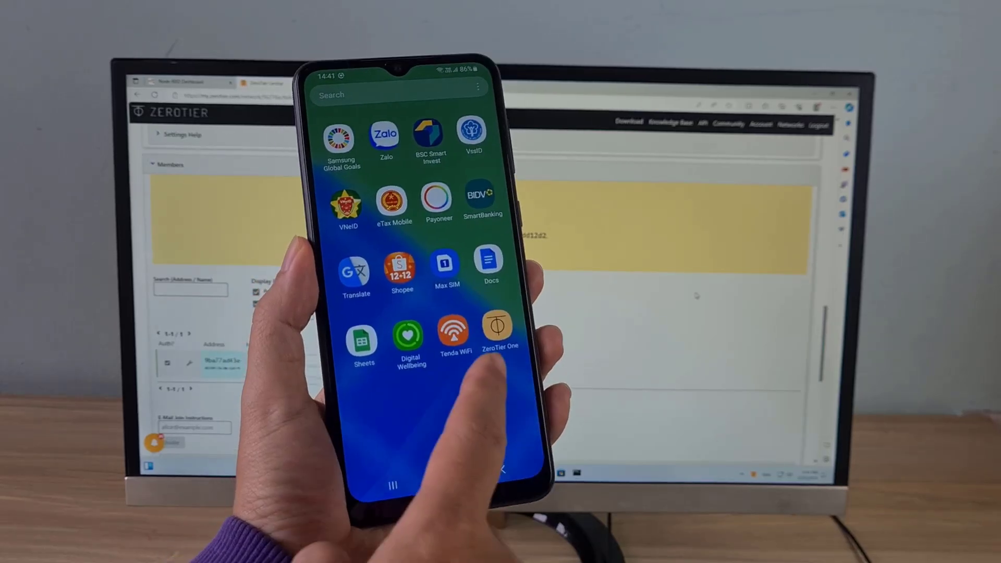
click(498, 327)
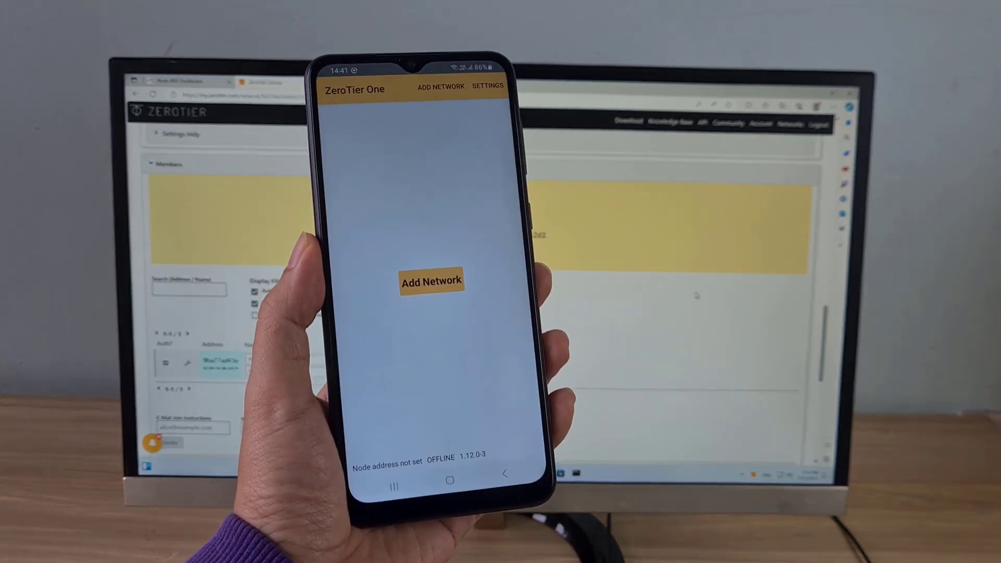
click(433, 281)
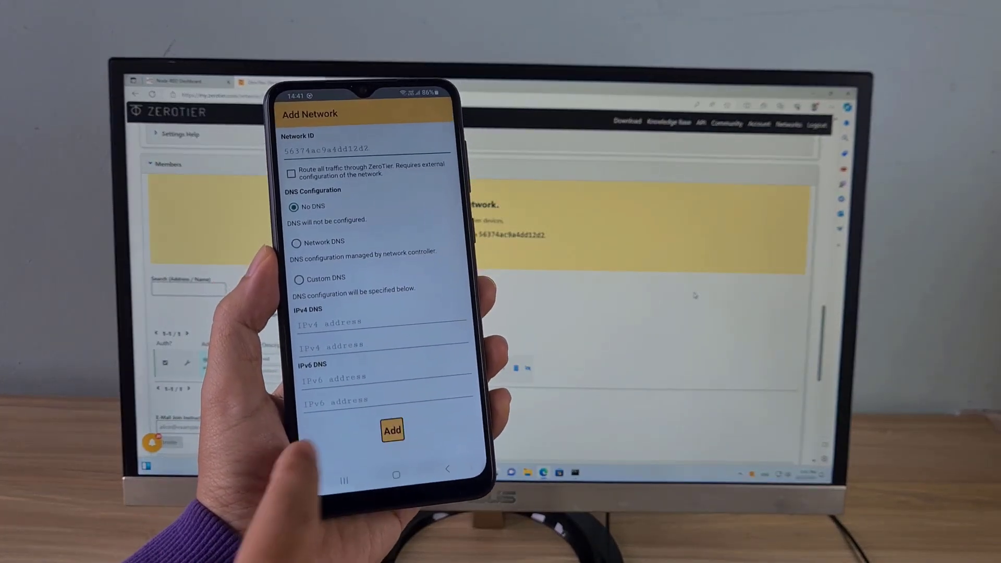
click(391, 430)
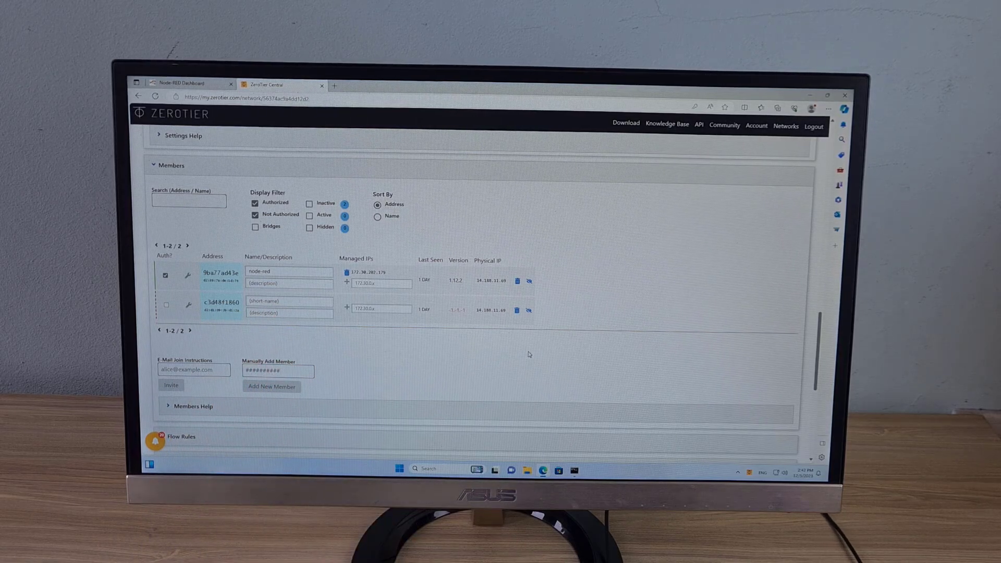
click(166, 305)
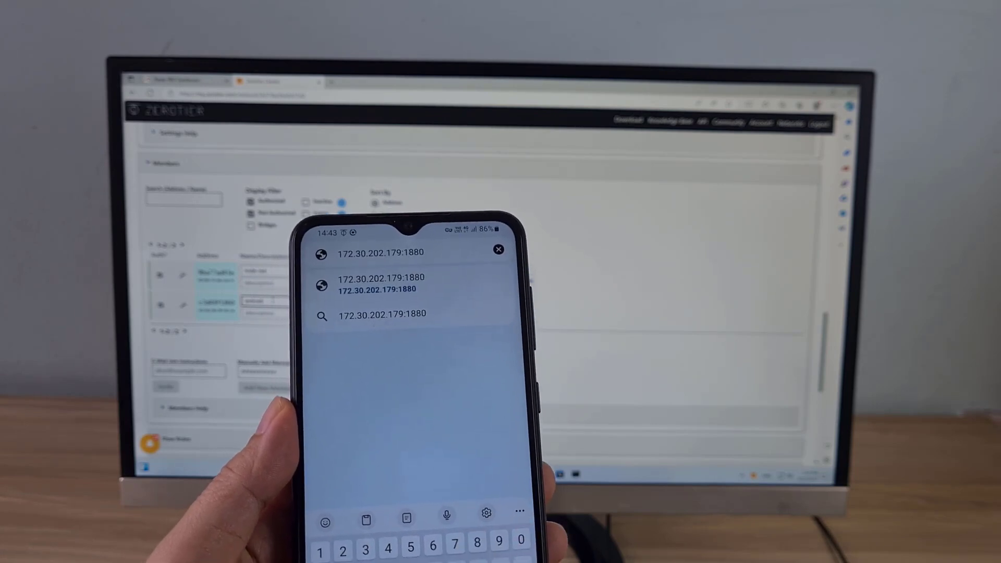
Step: Load 172.30.202.179:1880/ui in the phone browser to show the IP Monitoring dashboard
text(/ui)
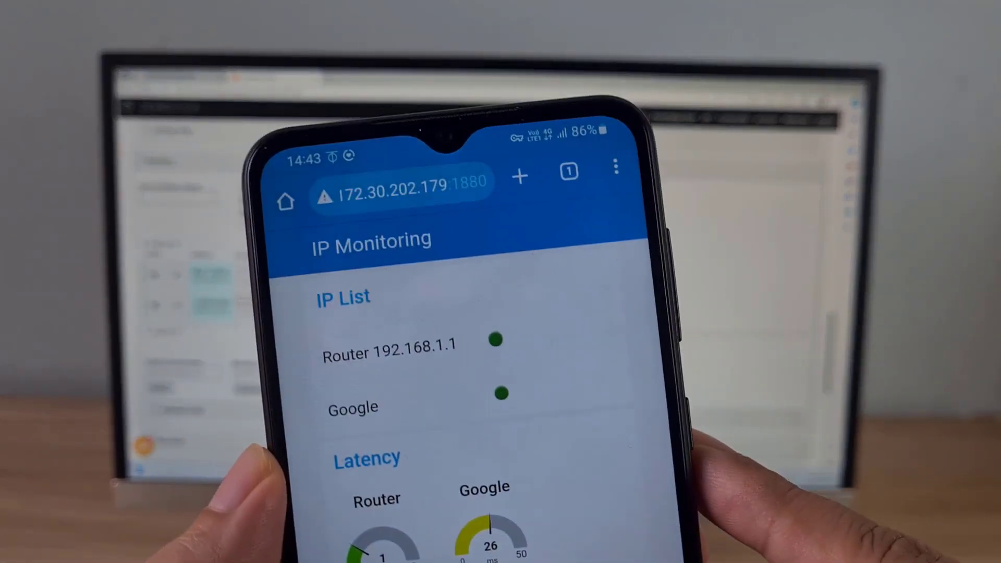
click(612, 164)
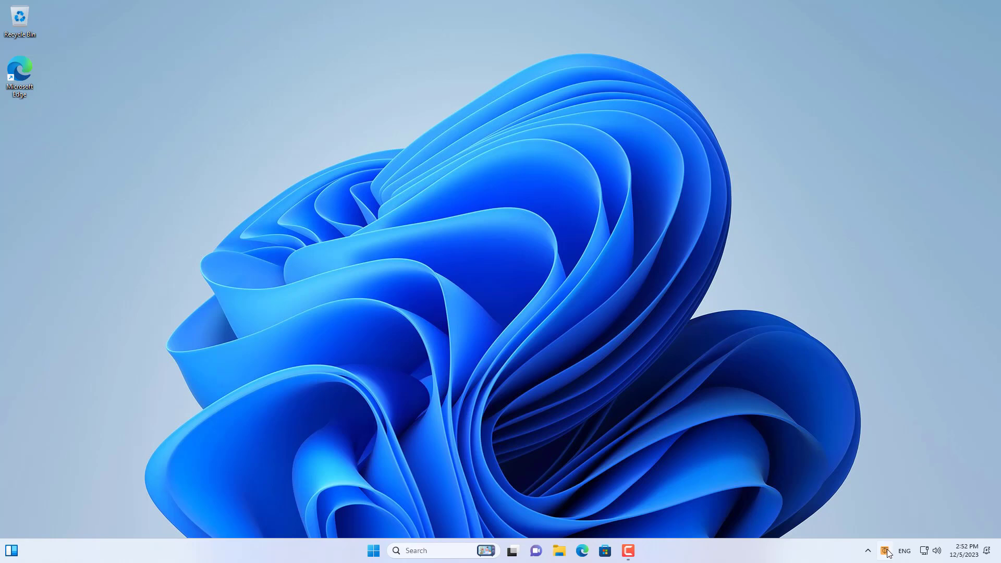
Step: Turn on ZeroTier's Start UI at Login option from the tray menu
click(887, 551)
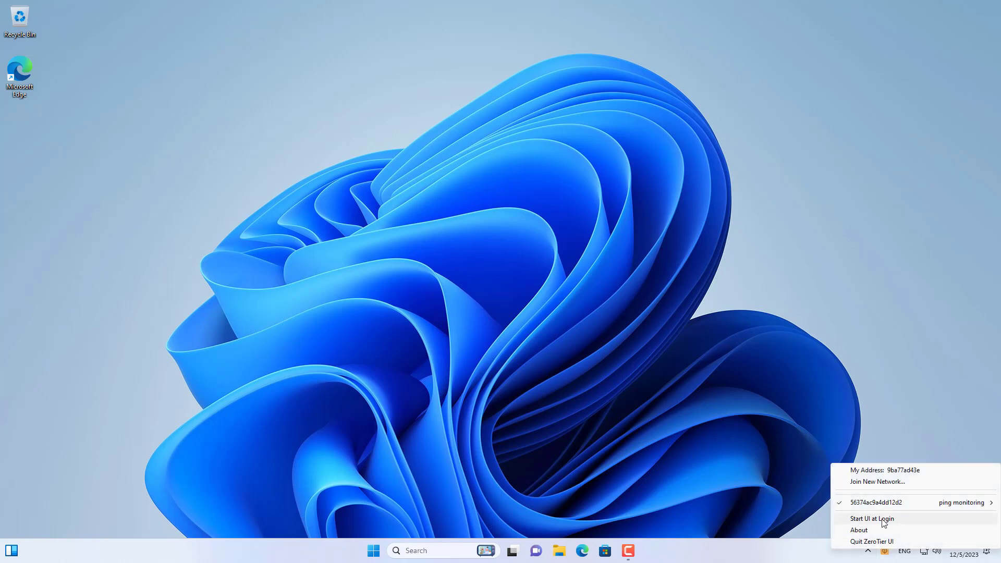
click(869, 518)
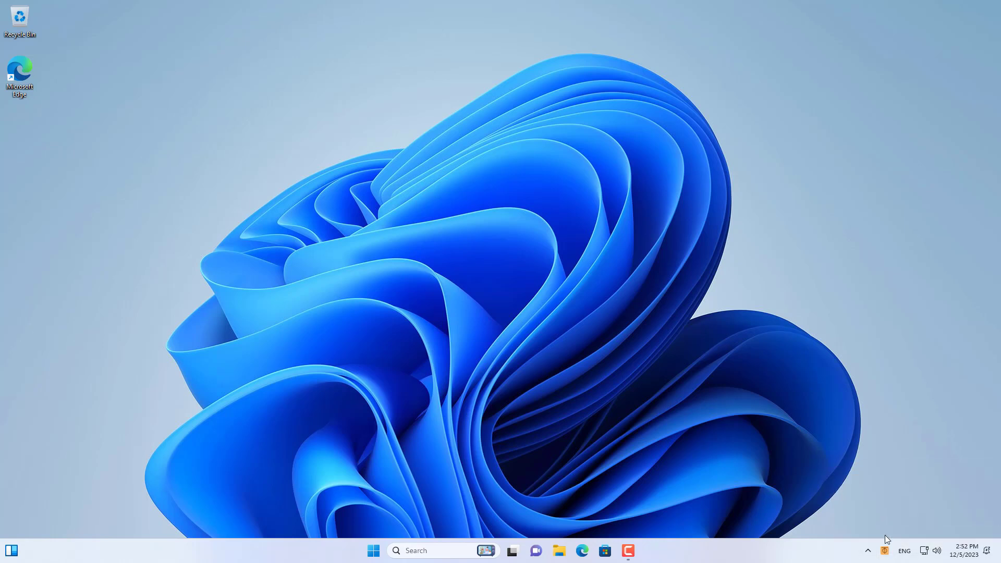
click(884, 551)
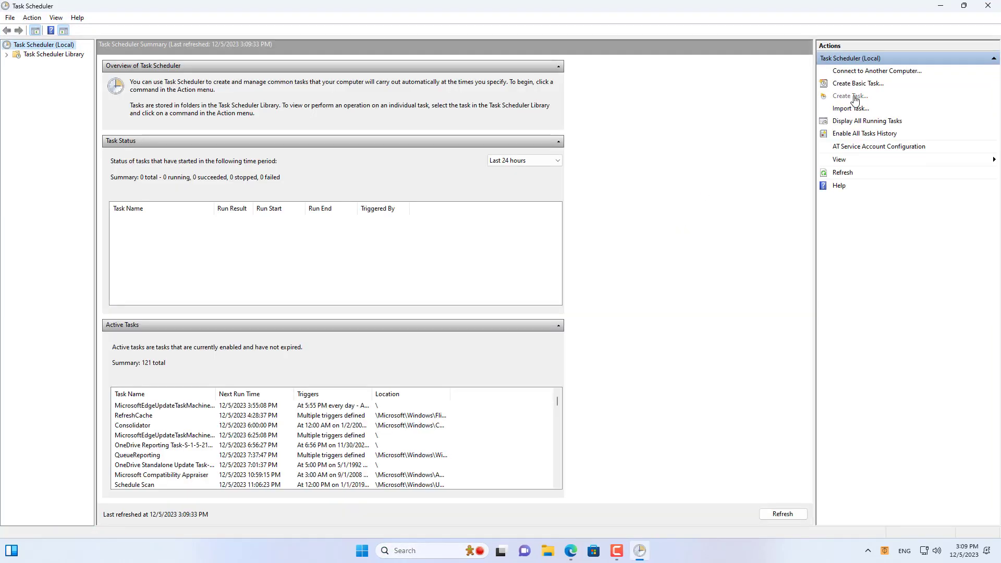
Step: Create task 'Node-Red' running whether logged on or not, with highest privileges
click(850, 95)
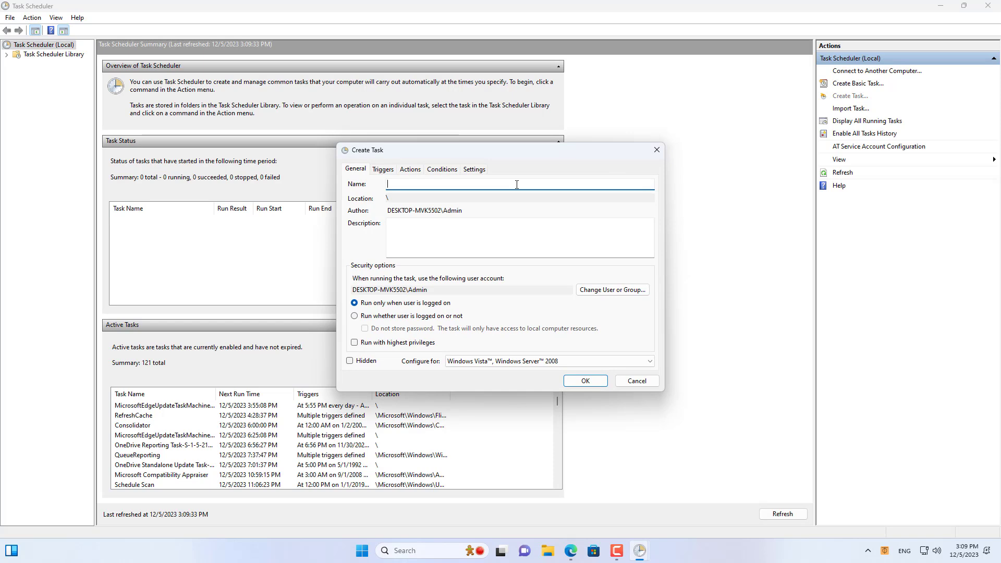
text(Node-)
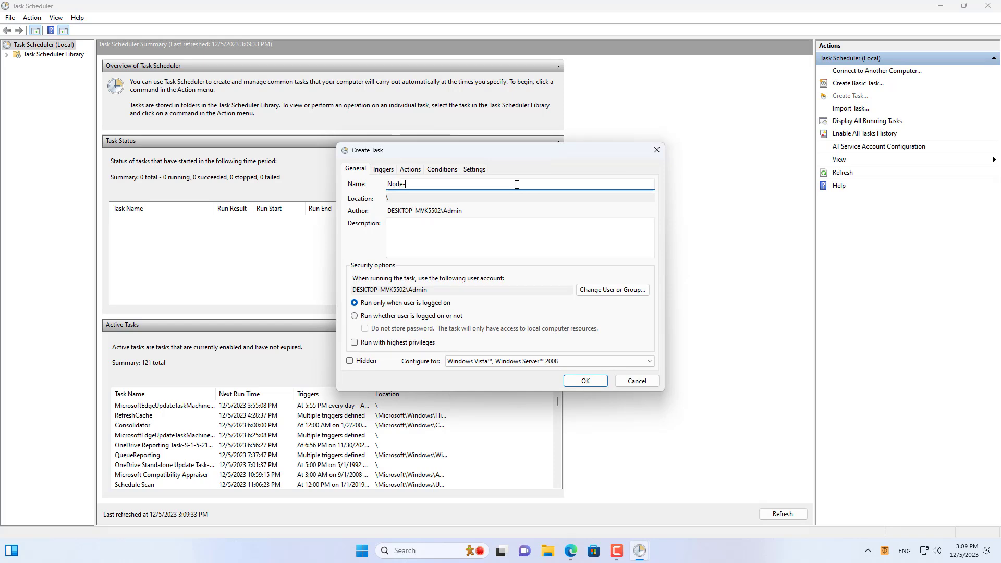
text(Red)
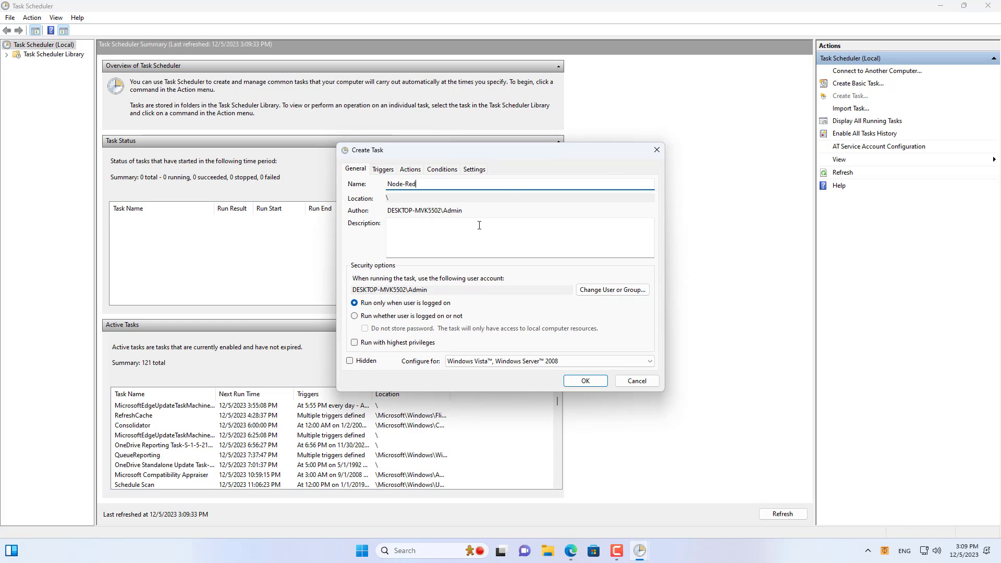
click(354, 316)
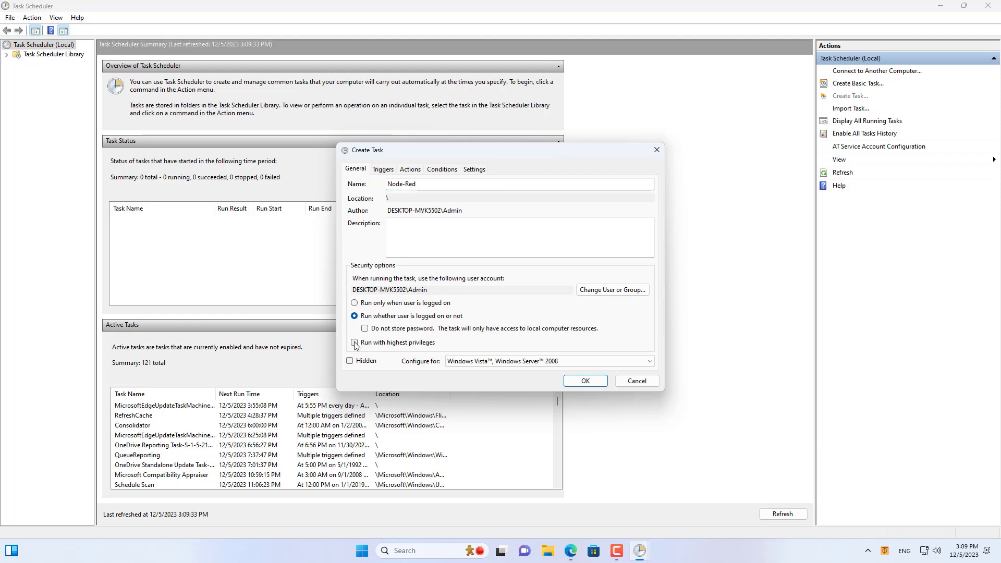
click(355, 342)
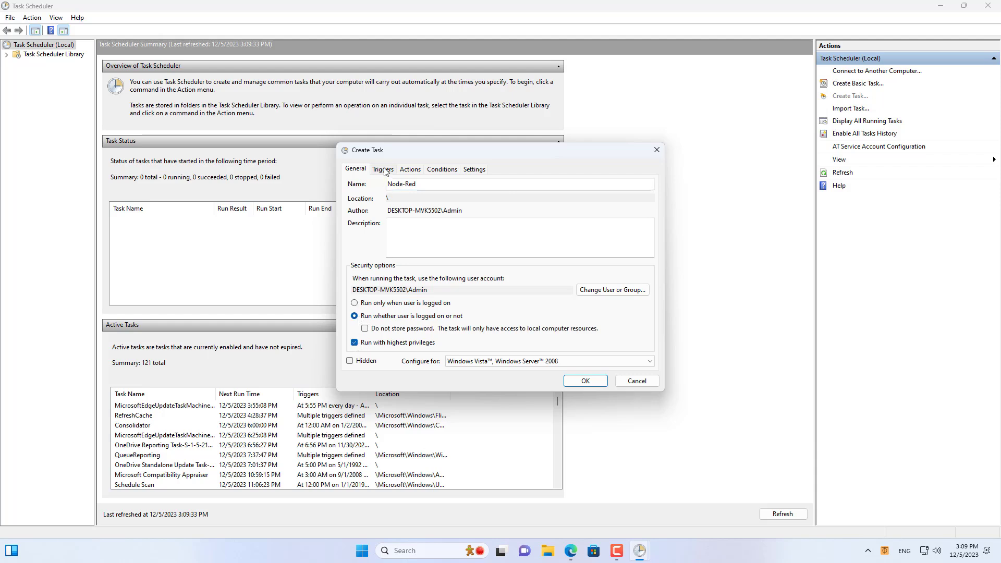
Step: Add an At startup trigger to the Node-Red task
click(382, 169)
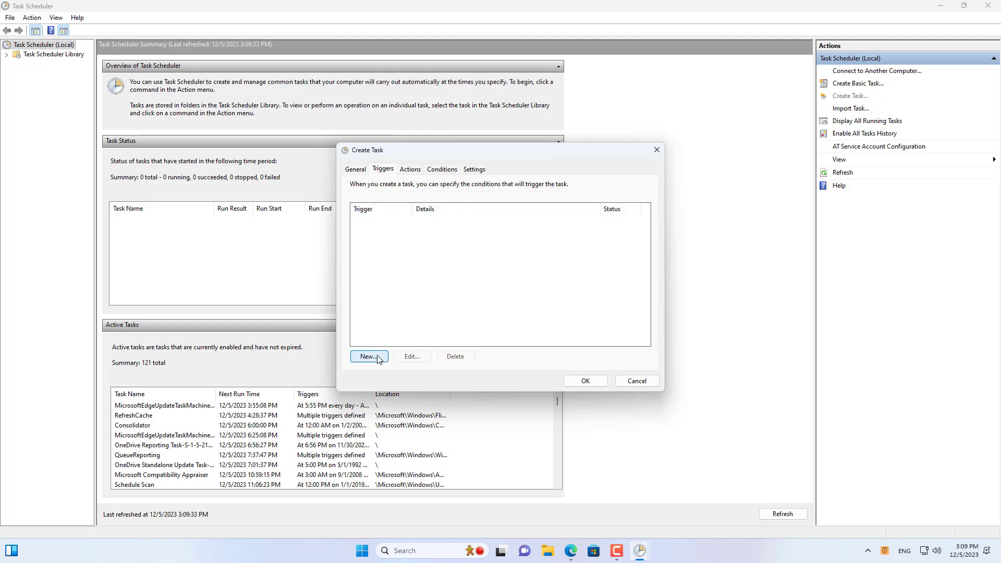
click(368, 357)
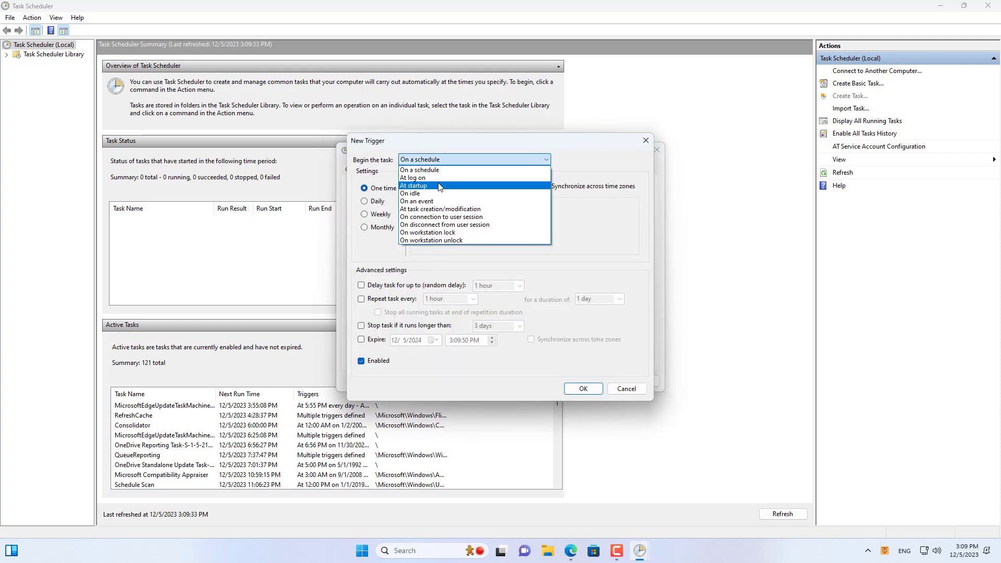
click(413, 186)
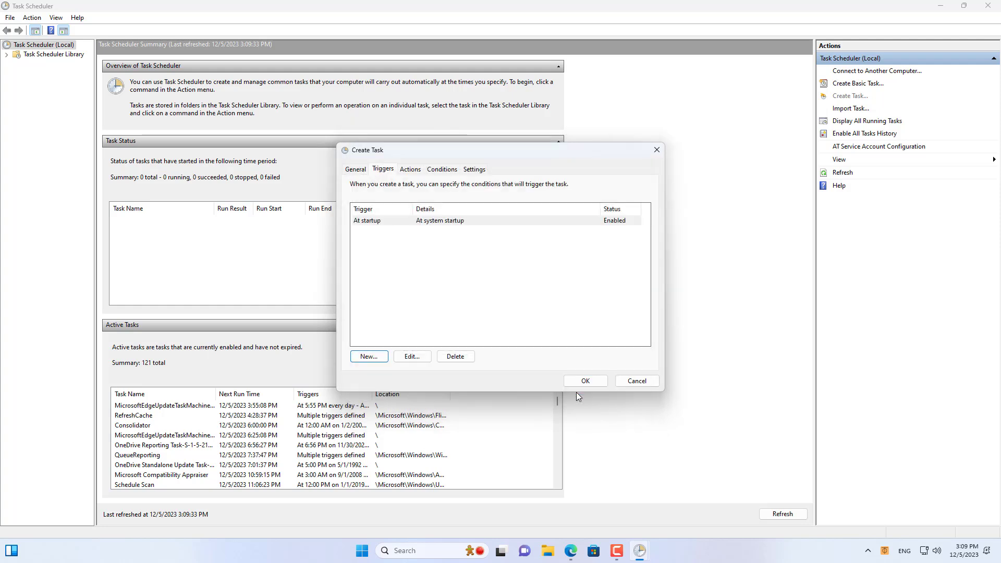
Step: Add a start-program action for C:\Users\<user>\AppData\Roaming\npm\node-red.cmd
click(410, 169)
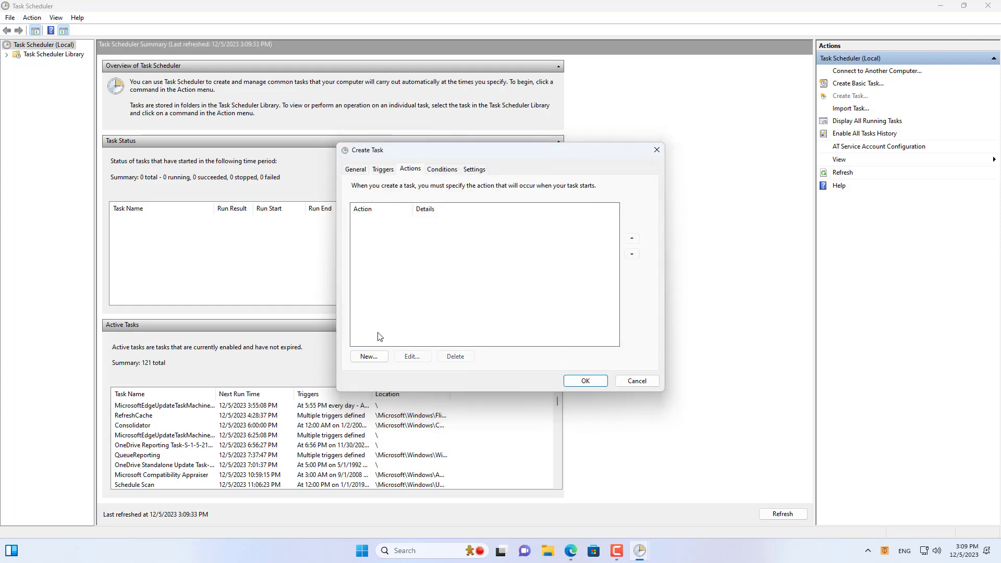
click(368, 356)
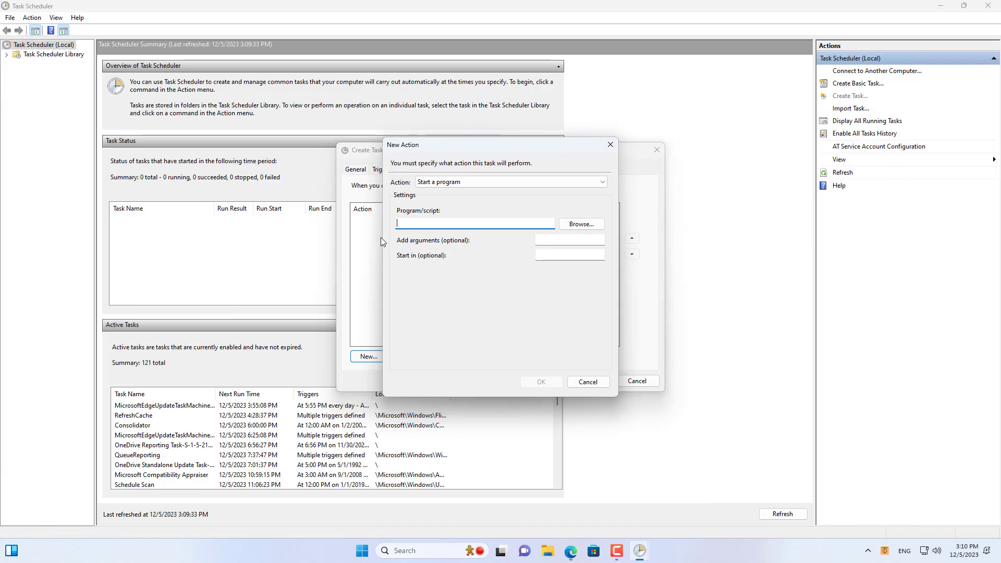
text(C:\Users\<user>\AppData\Roaming\npm\node-red.cmd)
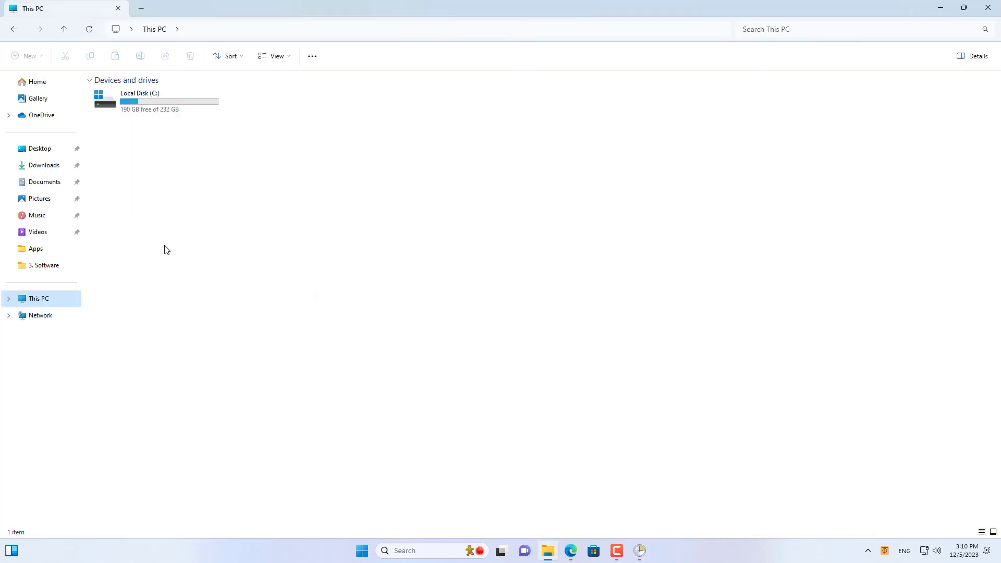
Step: Browse to C:\Users in File Explorer to find the user folder name
double_click(139, 99)
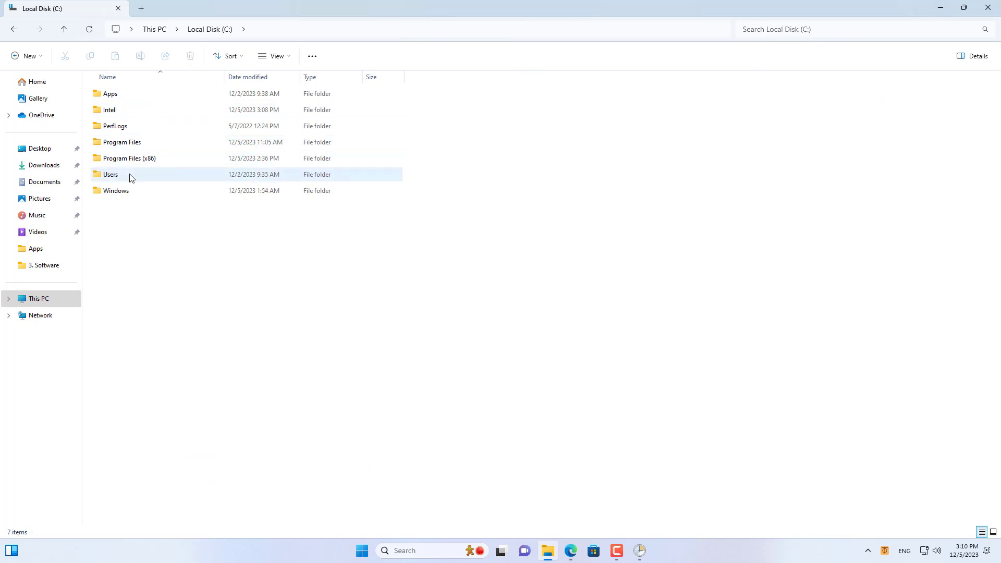
double_click(110, 174)
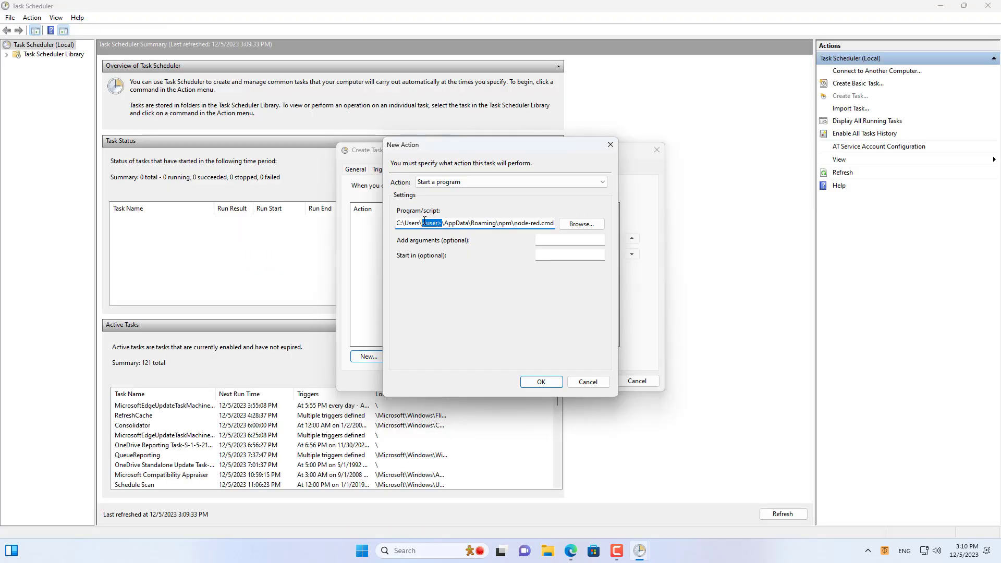
Step: Put 'Admin' as the username in the node-red.cmd program path and confirm the action
text(Admin)
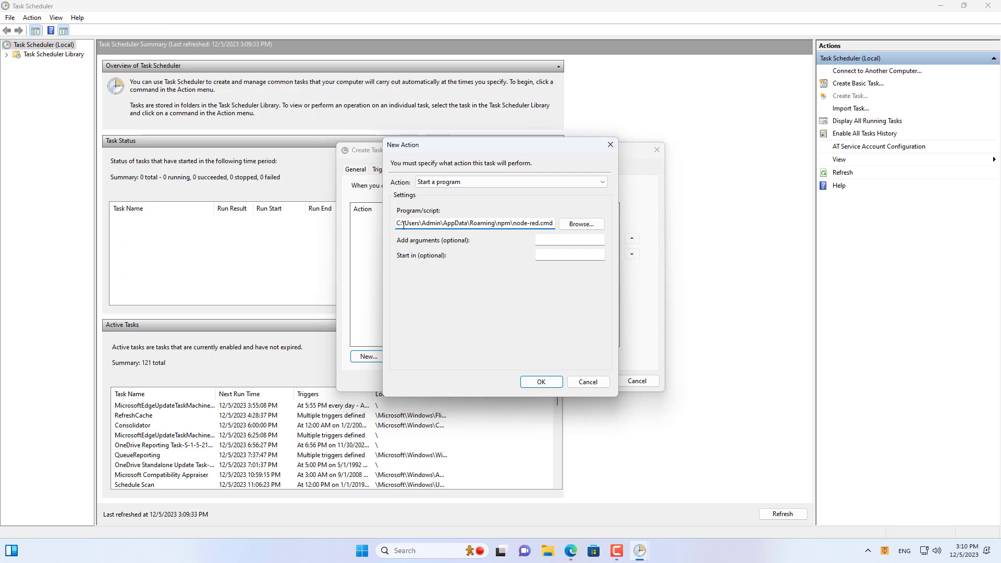
triple_click(474, 223)
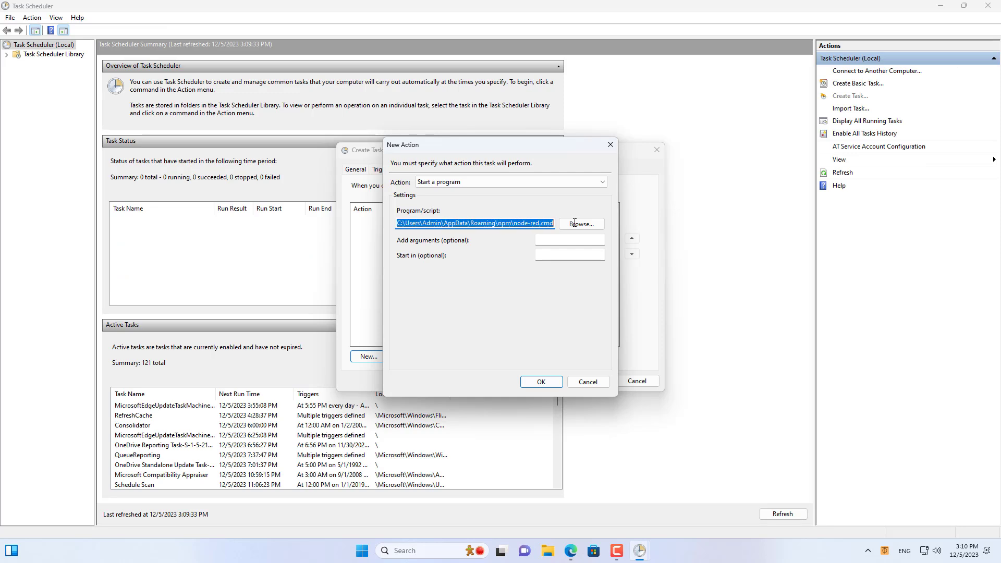
click(541, 382)
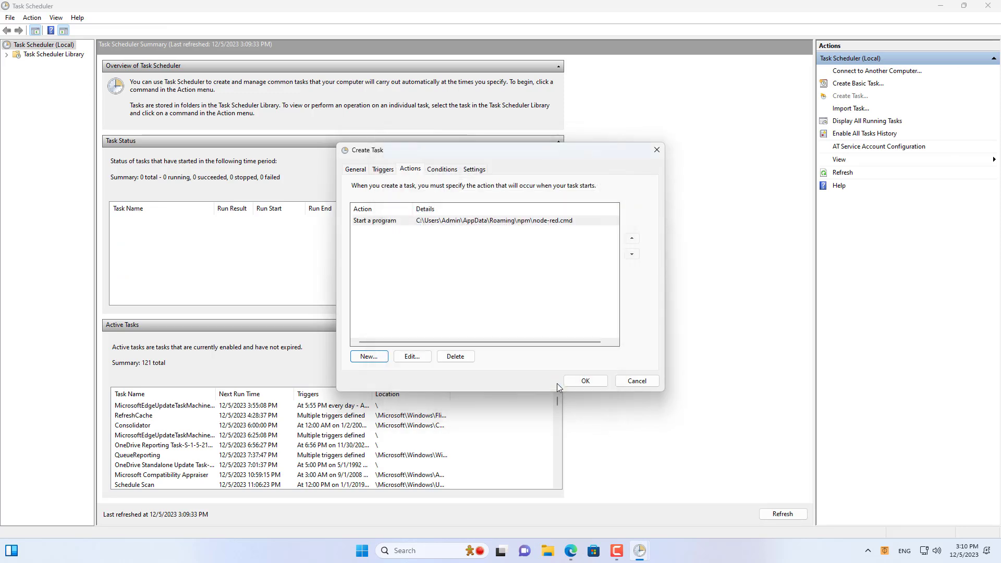
Step: Enable restarting the task every 1 minute if it fails
click(442, 169)
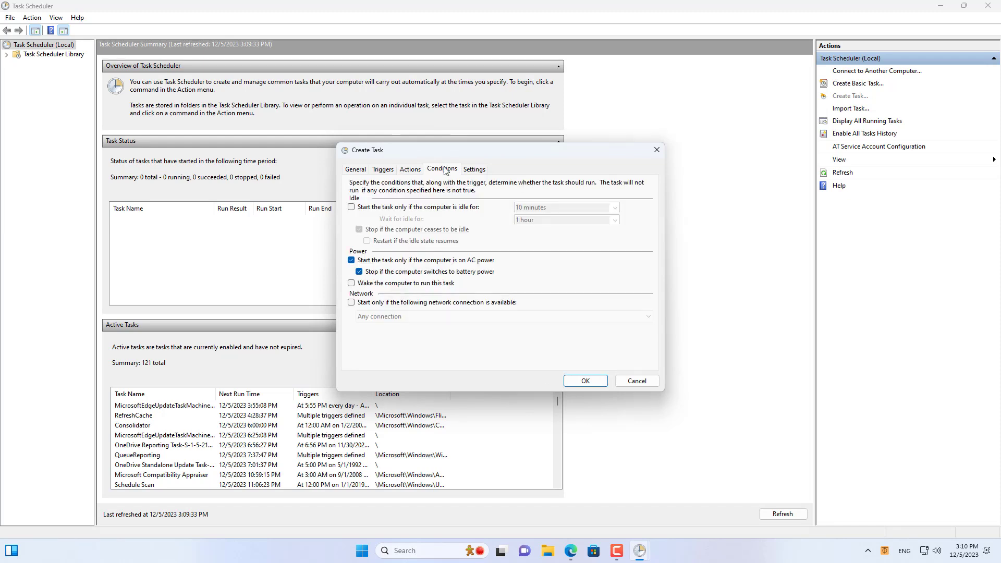
click(474, 169)
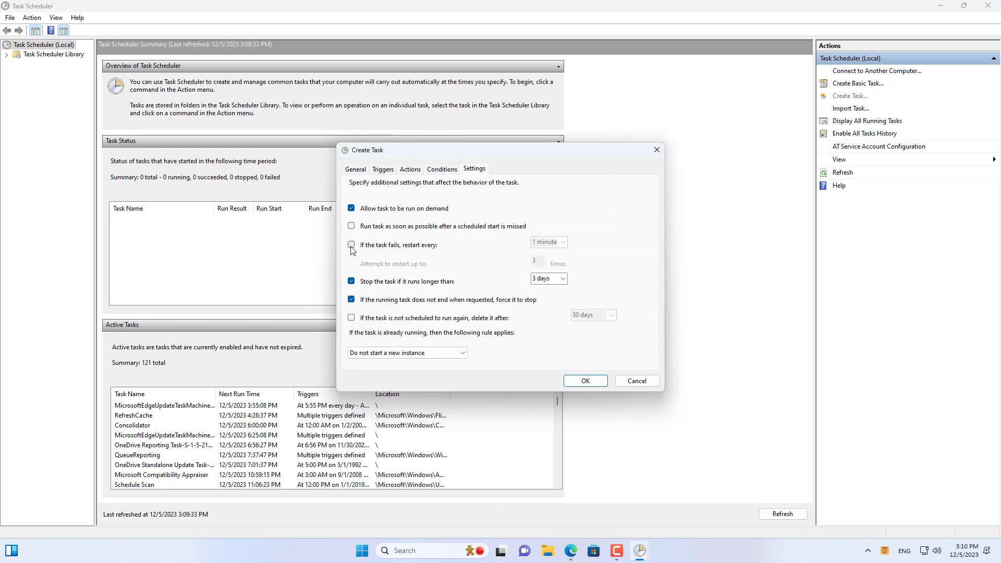
click(351, 245)
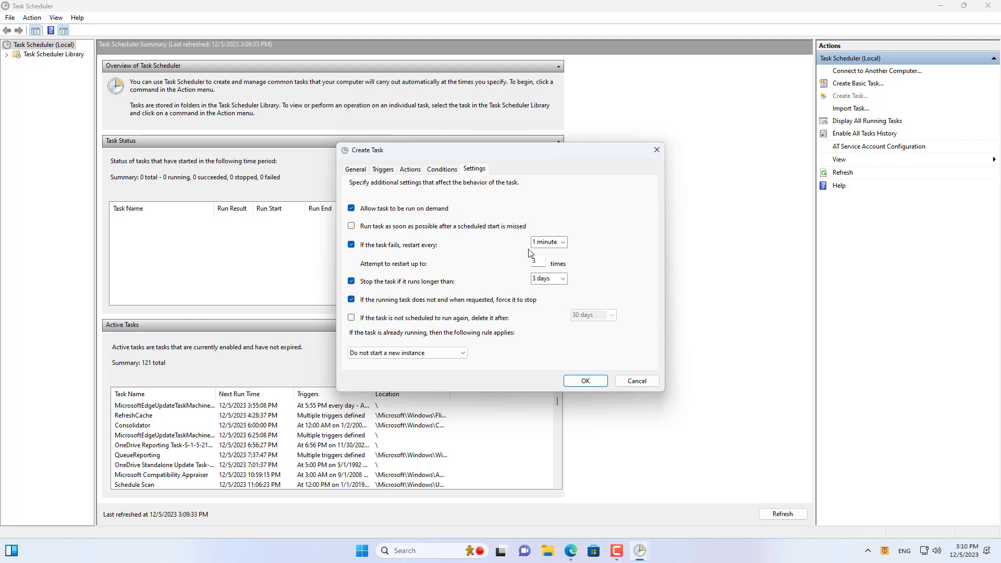